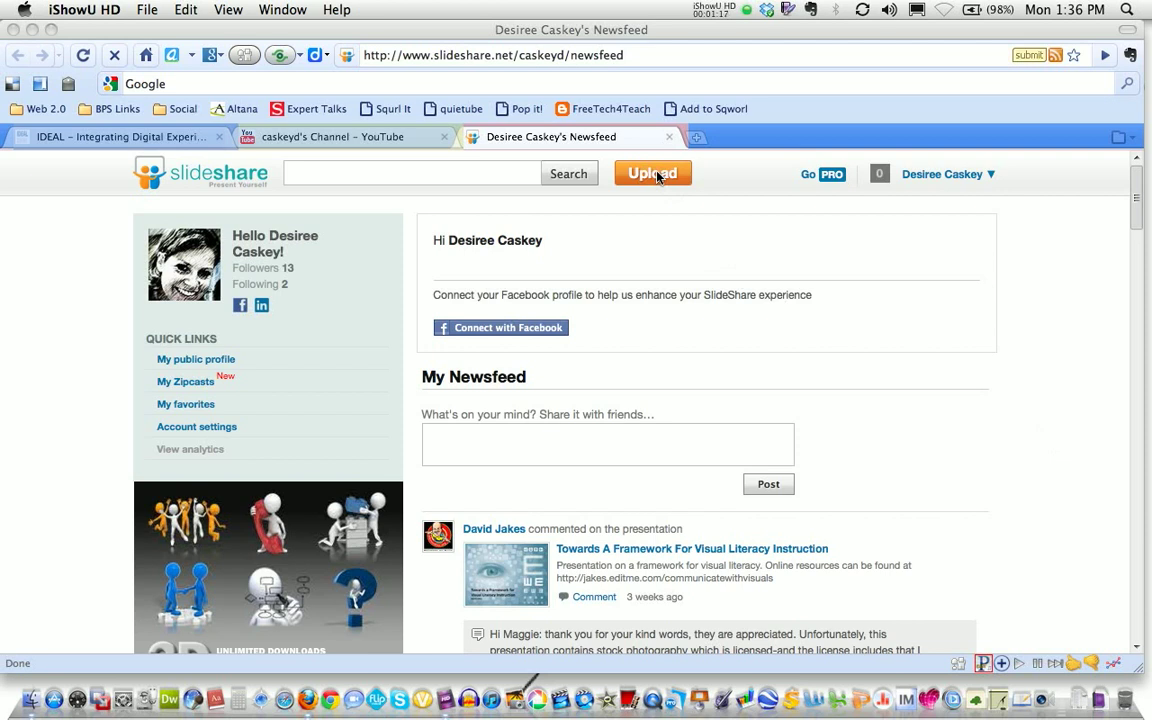
Go from the newsfeed to the upload page via the orange Upload button
click(652, 172)
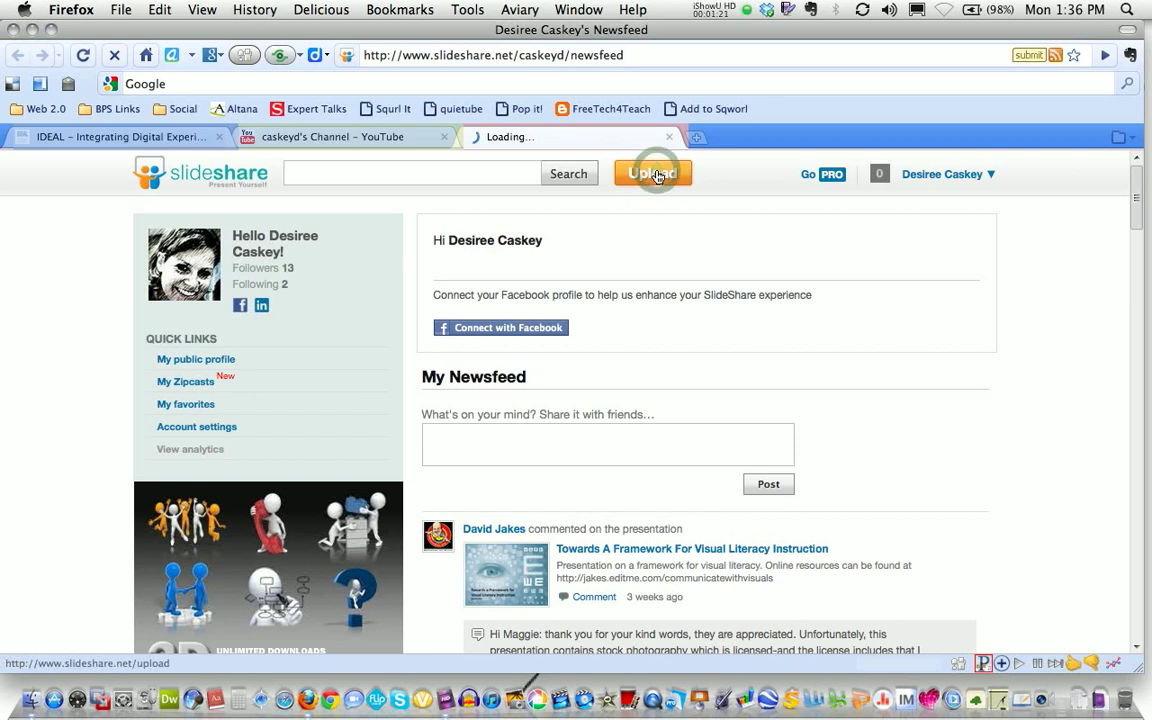
click(652, 172)
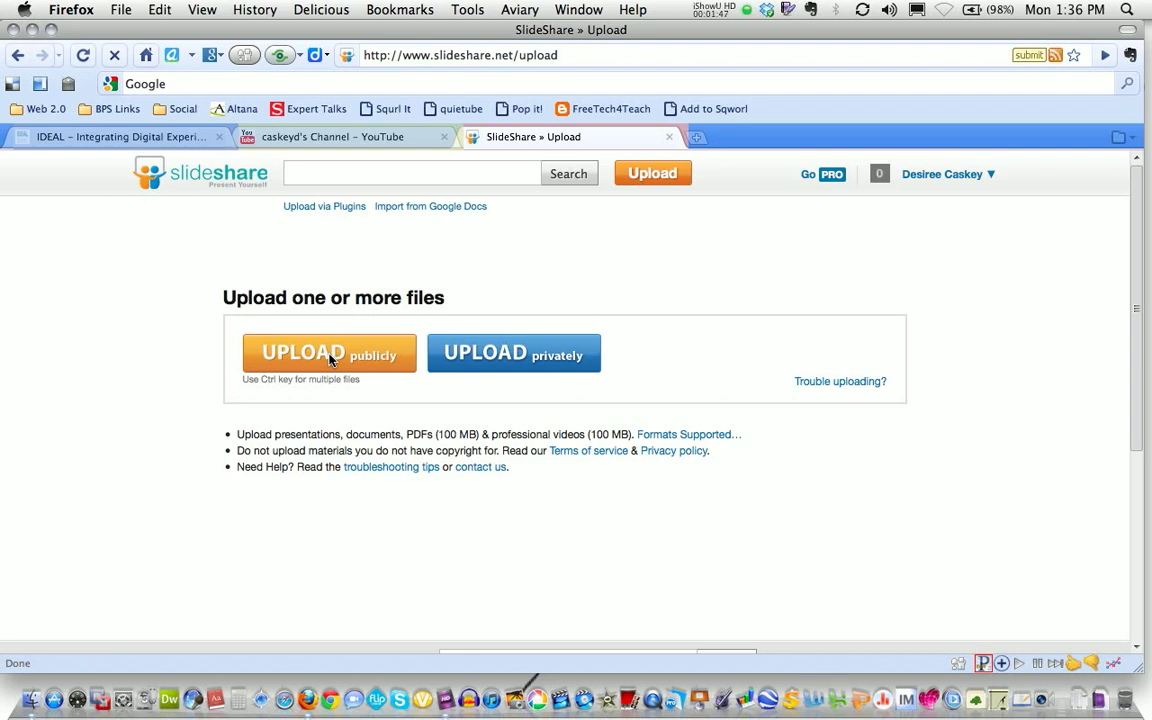
mouse_move(348, 356)
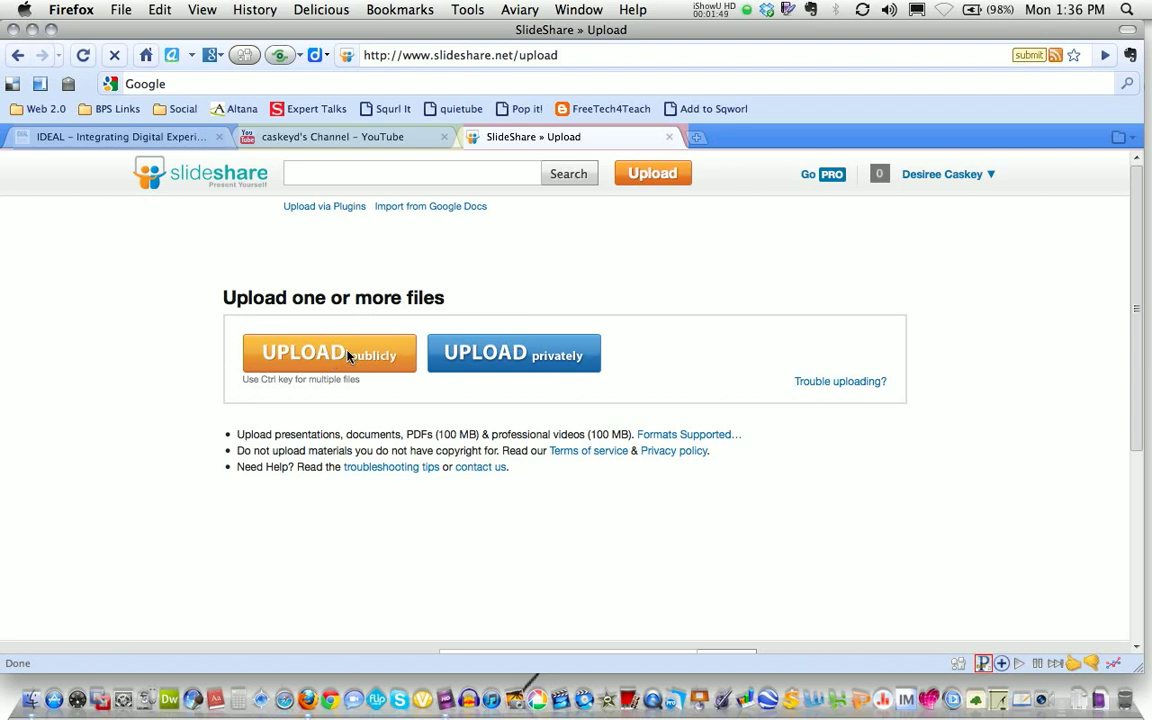
Publicly upload 'DropBox - Getting Started.pdf' from the Dropbox > Tutorials folder
click(328, 352)
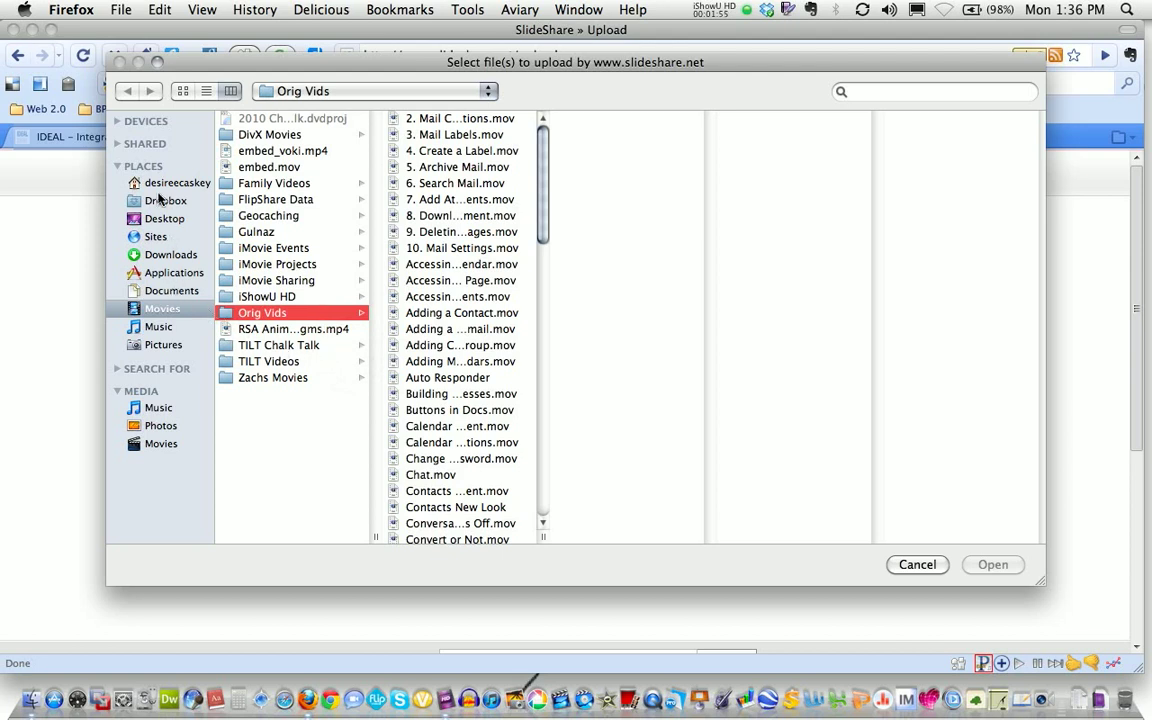
click(168, 200)
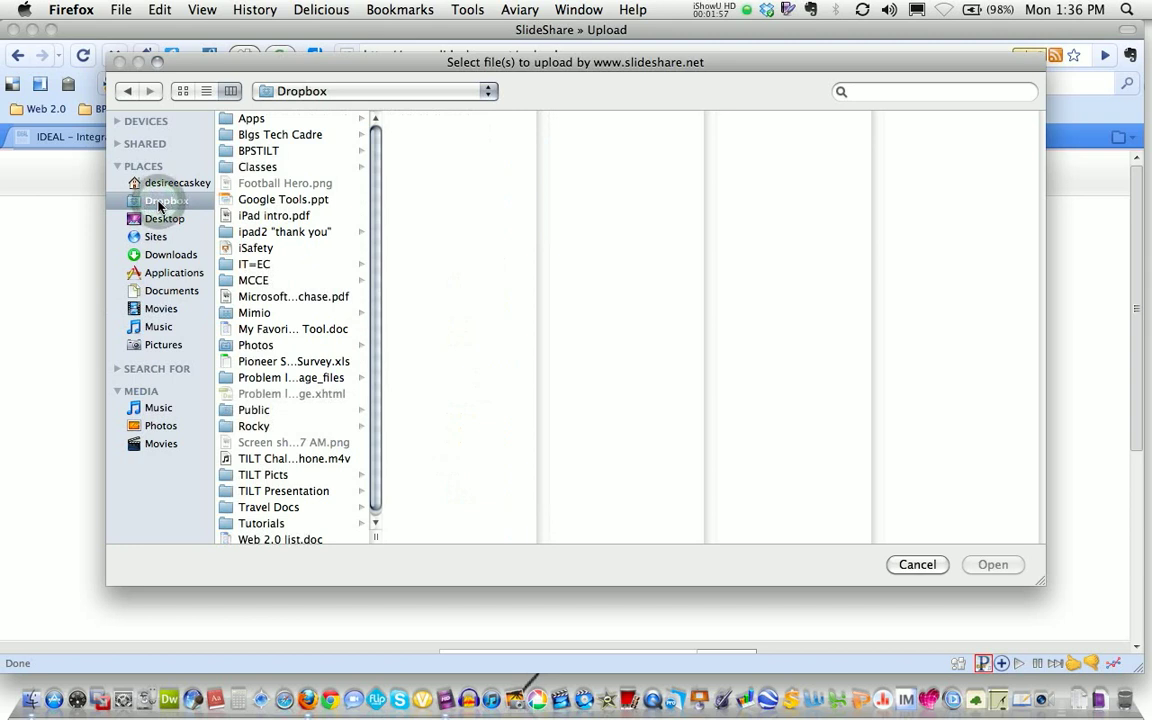
mouse_move(248, 176)
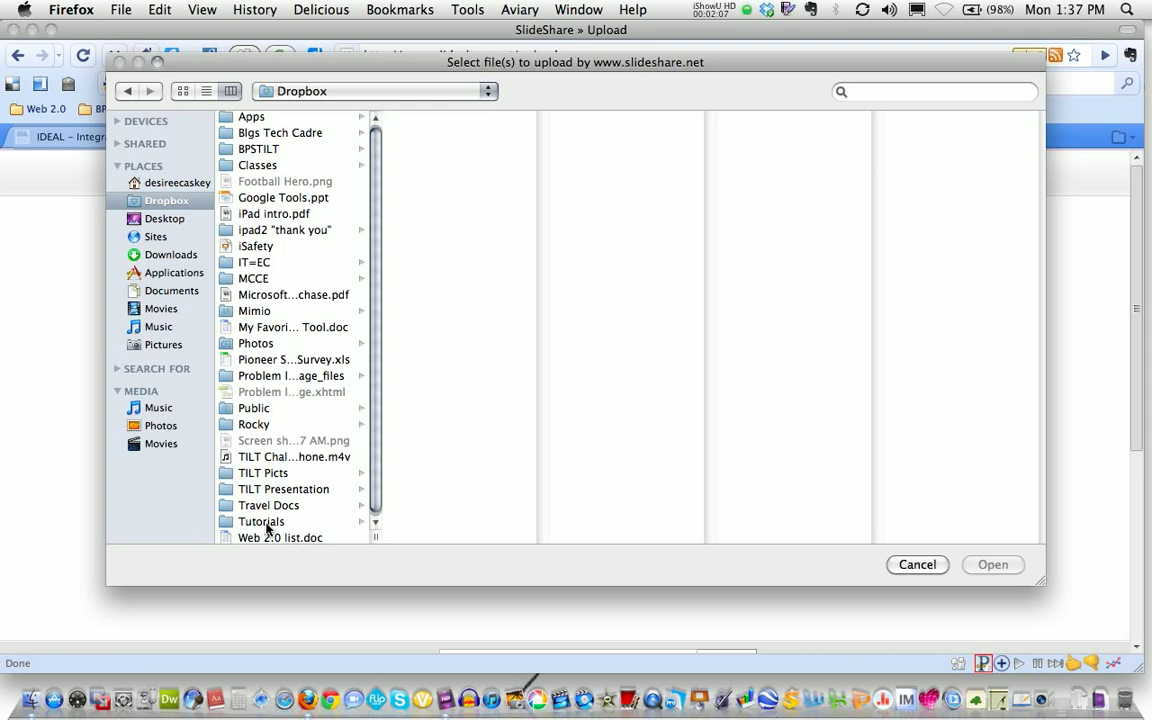
click(260, 520)
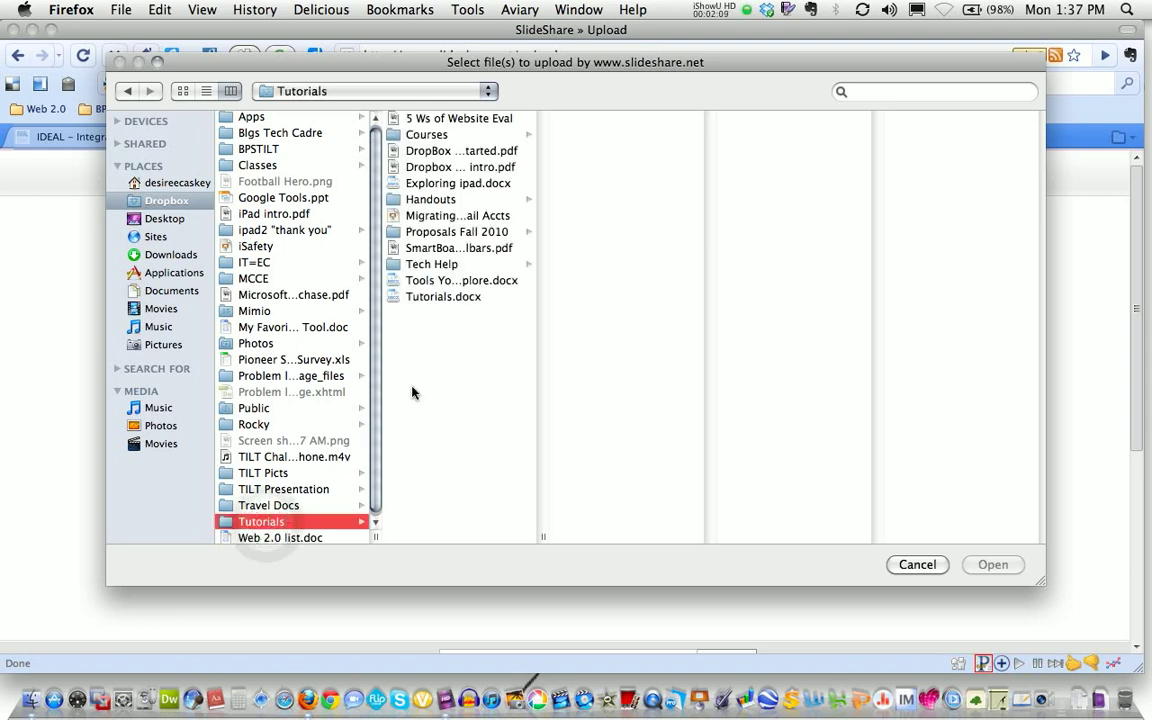
mouse_move(428, 166)
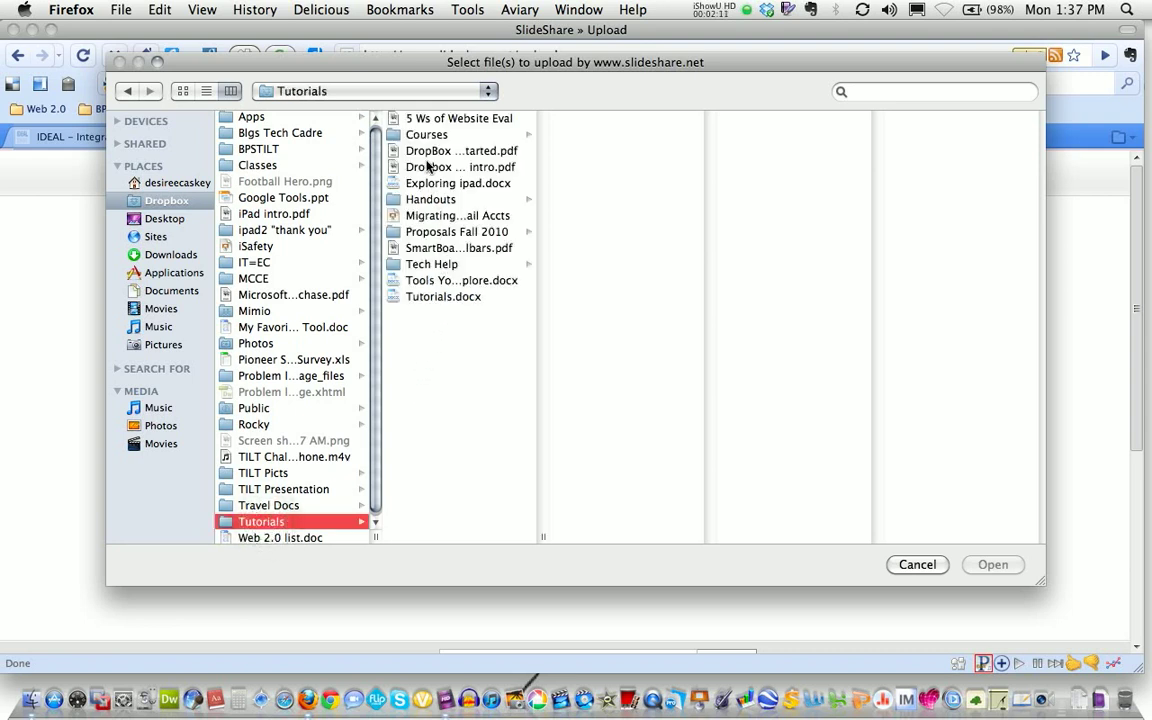
click(460, 150)
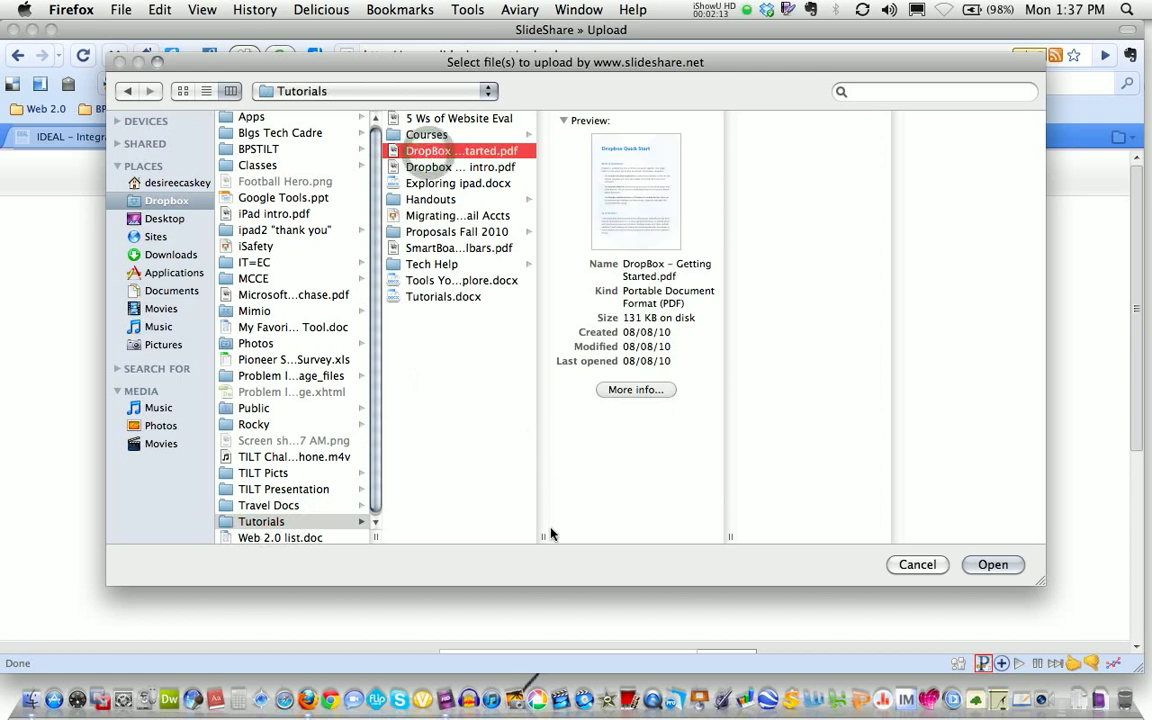
mouse_move(544, 544)
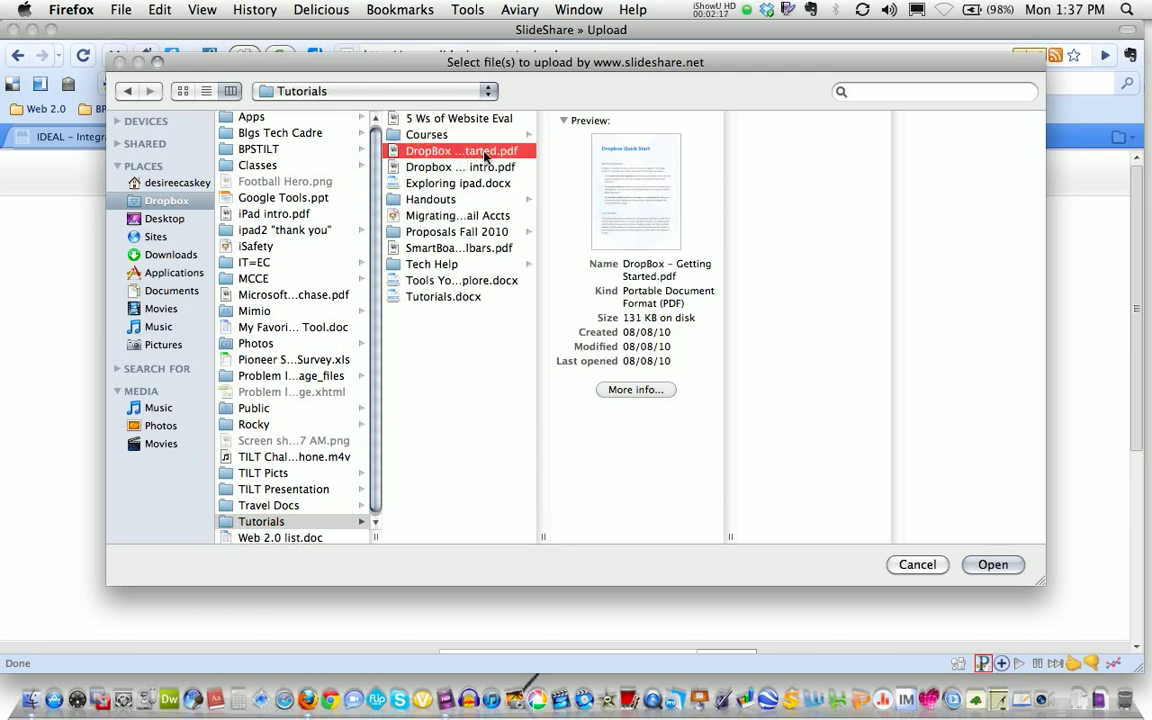
mouse_move(620, 204)
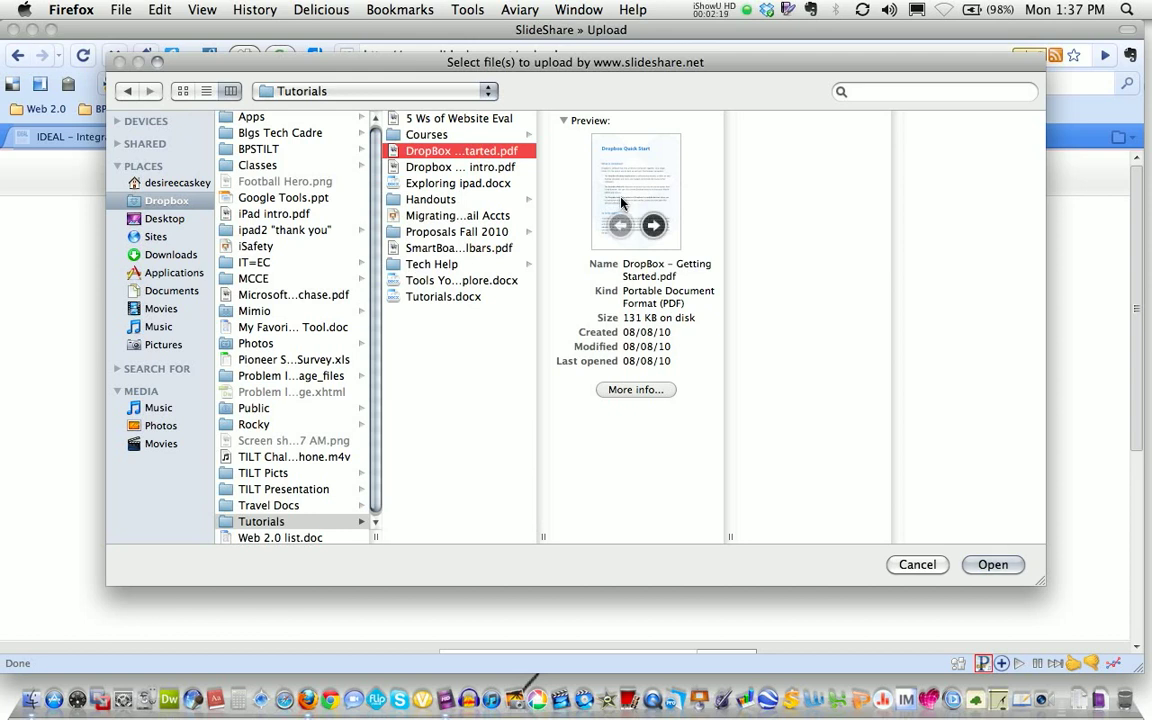
mouse_move(980, 488)
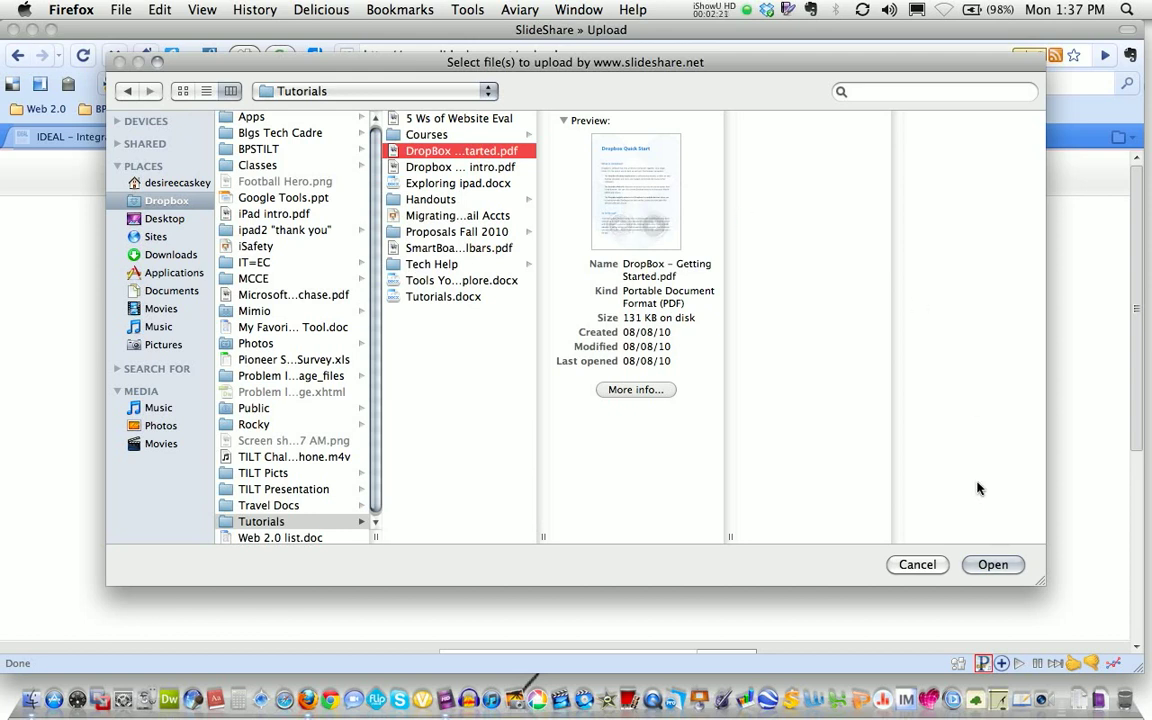
mouse_move(536, 198)
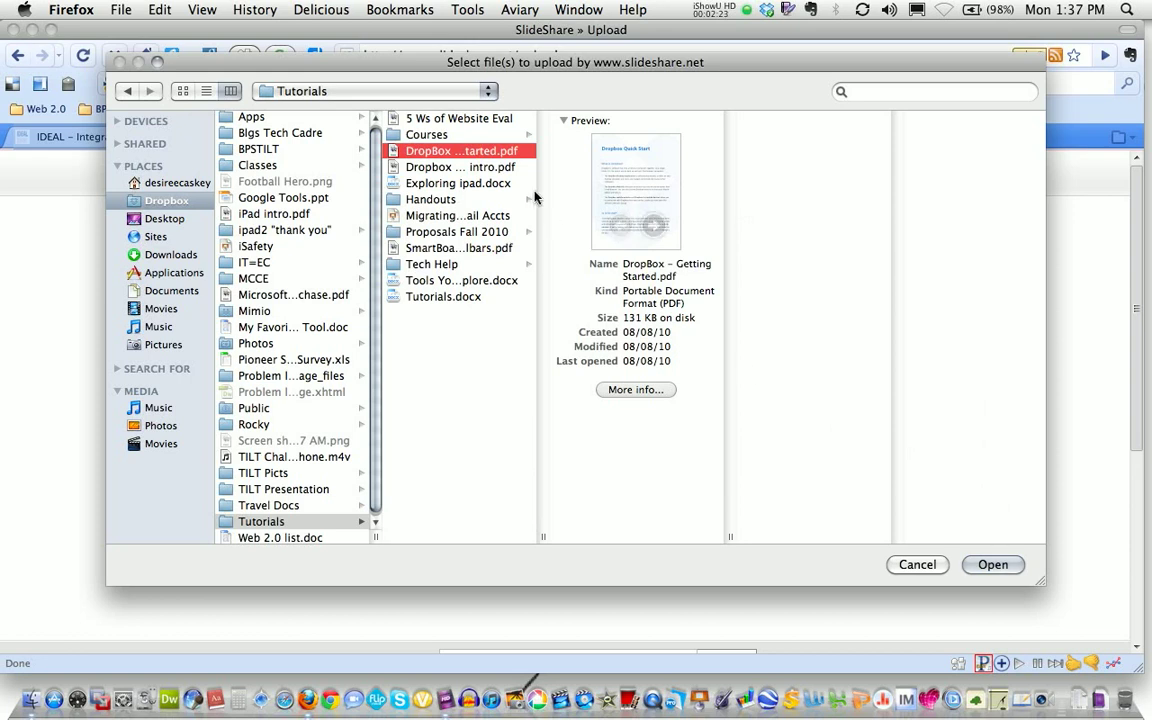
click(992, 564)
text(Ge)
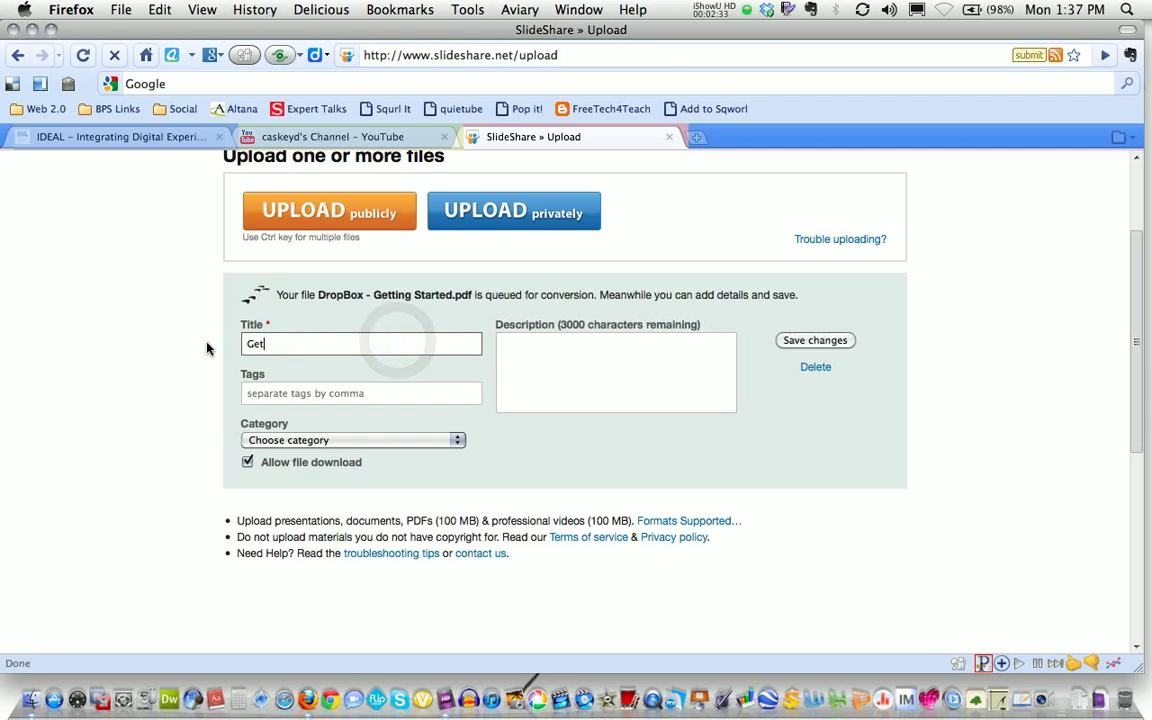
Finish the title 'Getting Started with Dropbox' and add tags 'Tutorial' and 'tech'
text(ting Started)
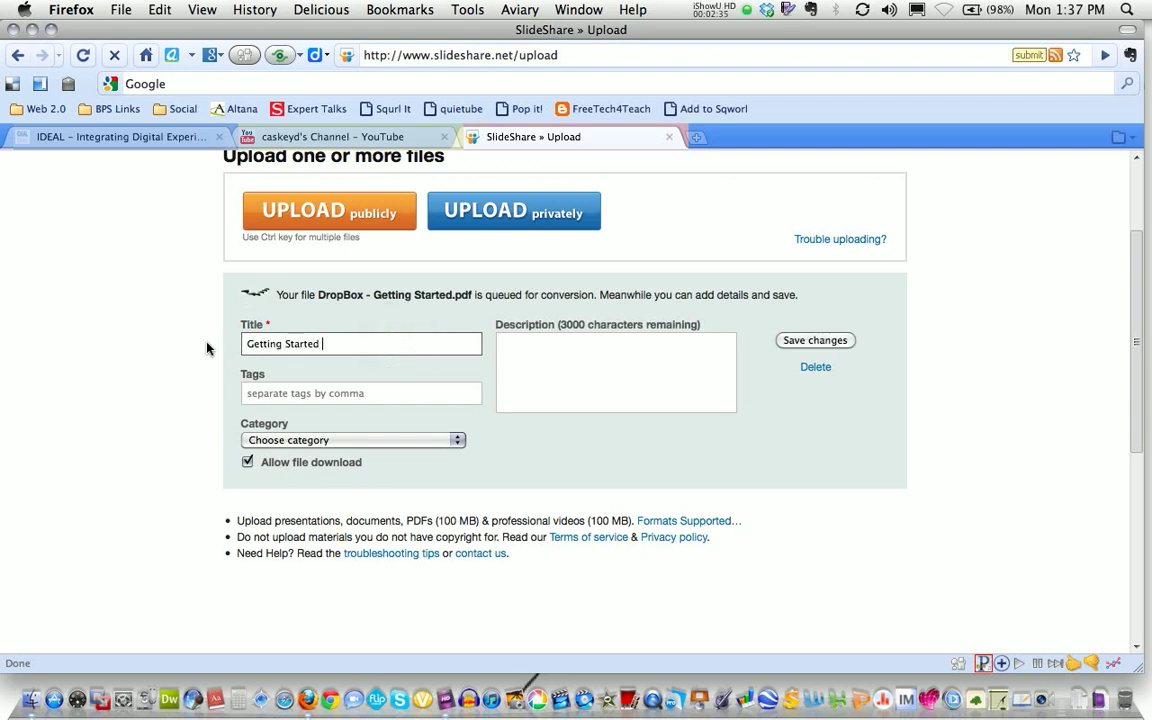
text(with Dropbox)
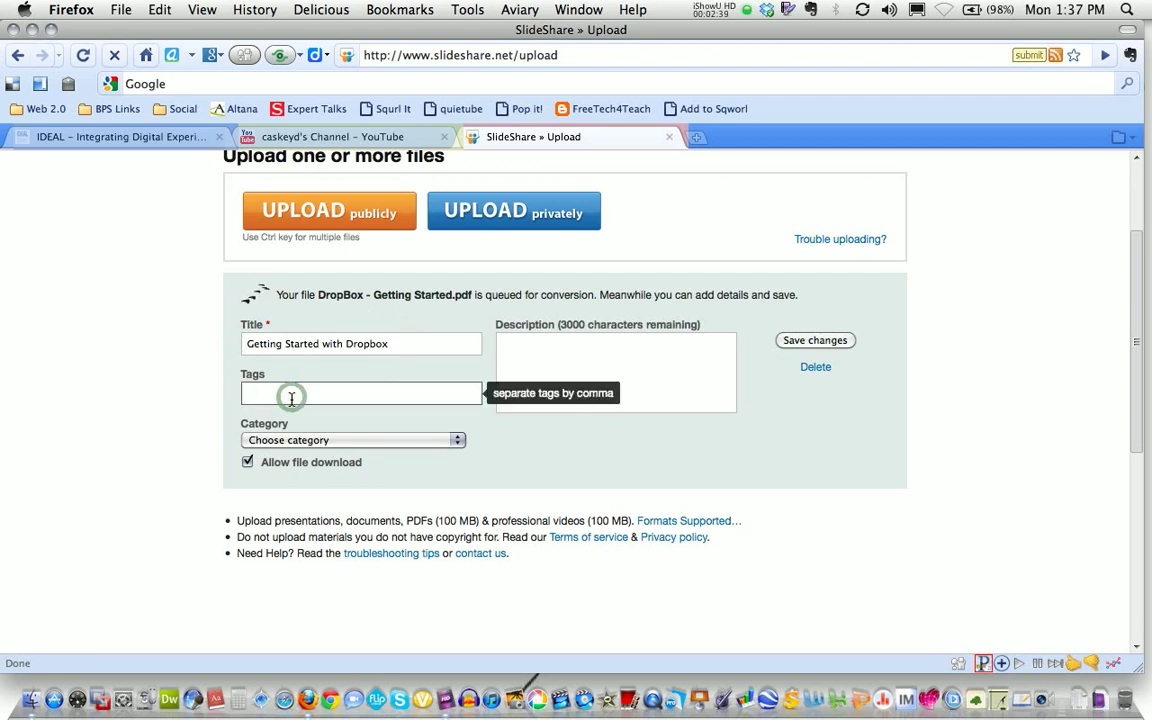
text(Tutorial)
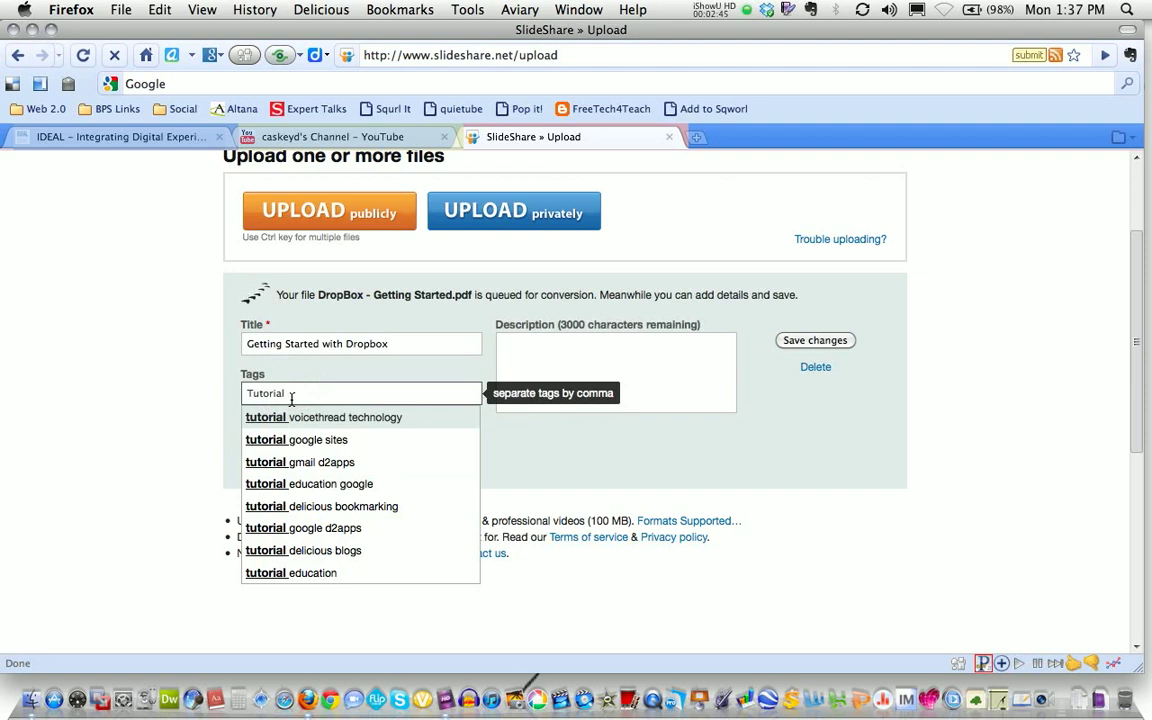
text(technology)
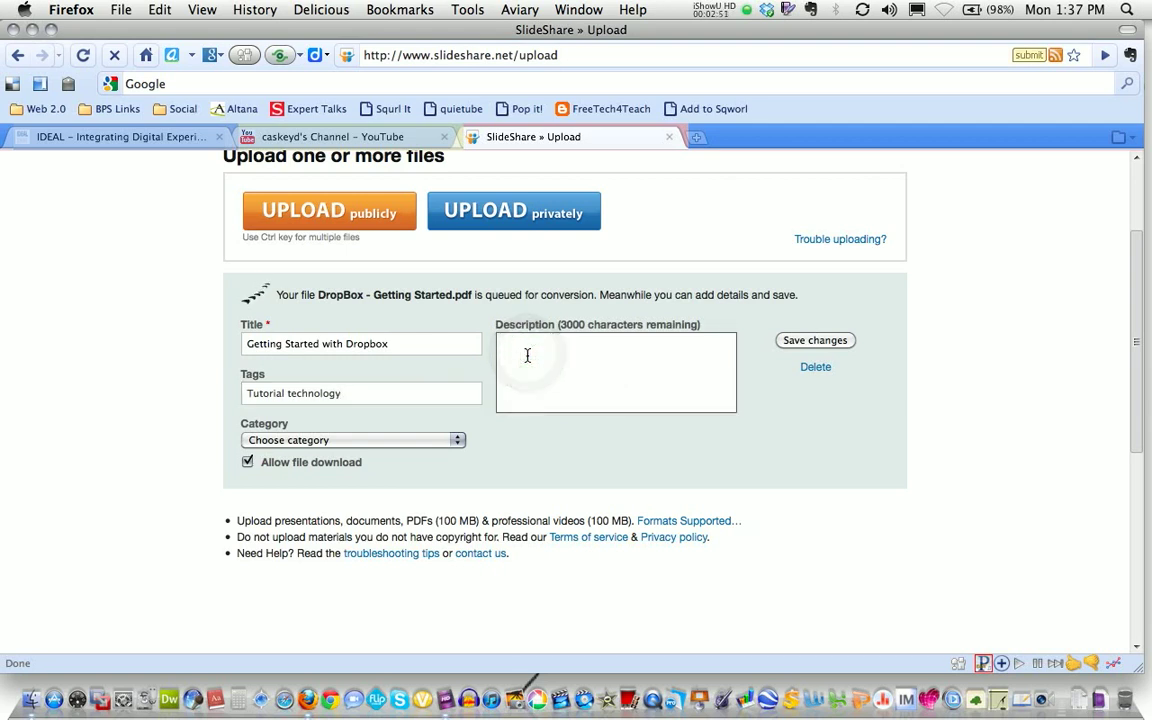
Describe it as a quick tutorial on getting started using Dropbox and file it under Education
text(This is a)
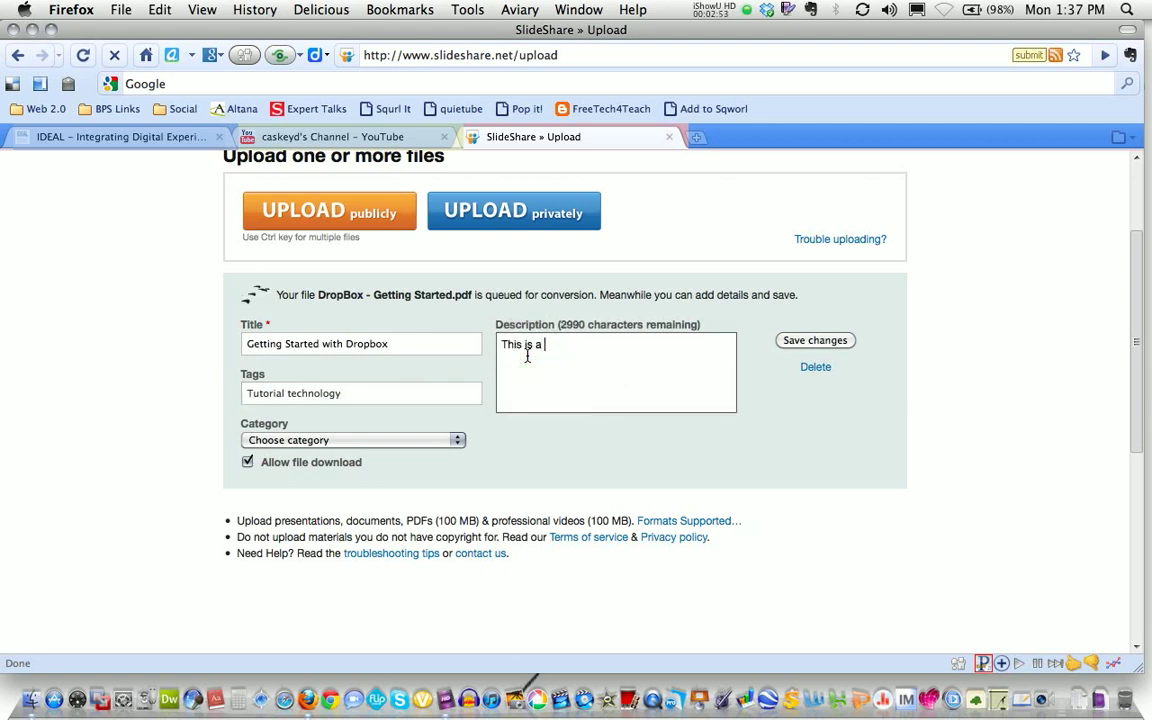
text(quick tutorial to get you sta)
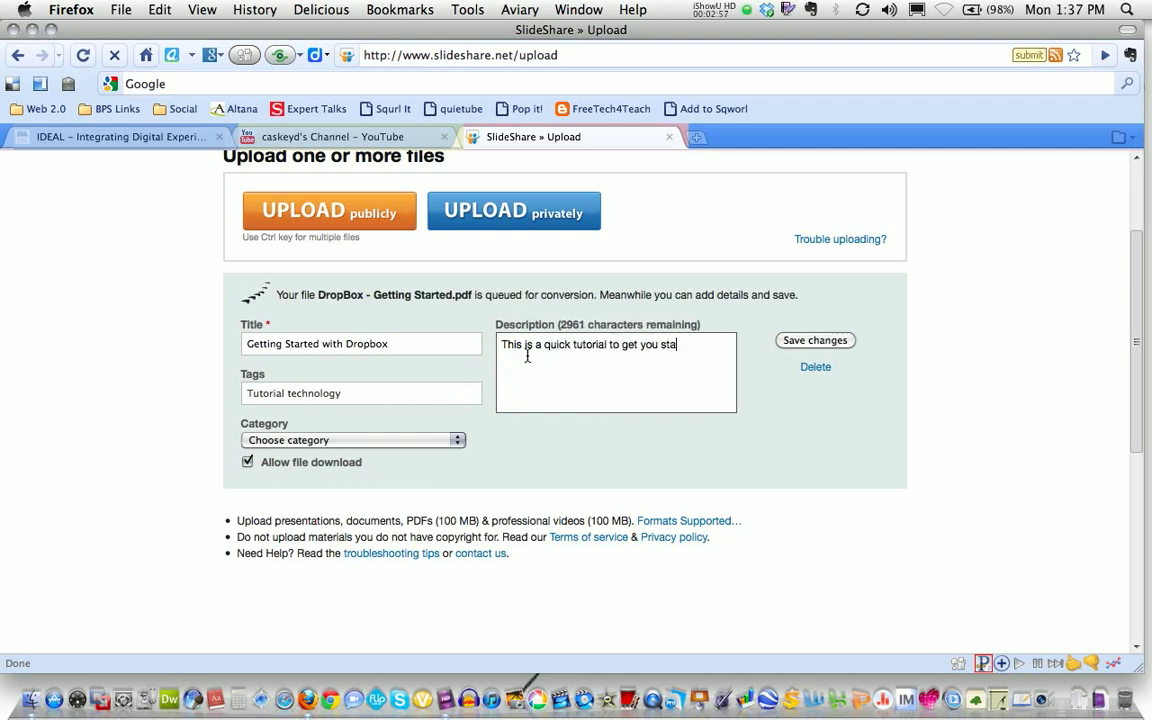
text(rted using Dropbox.)
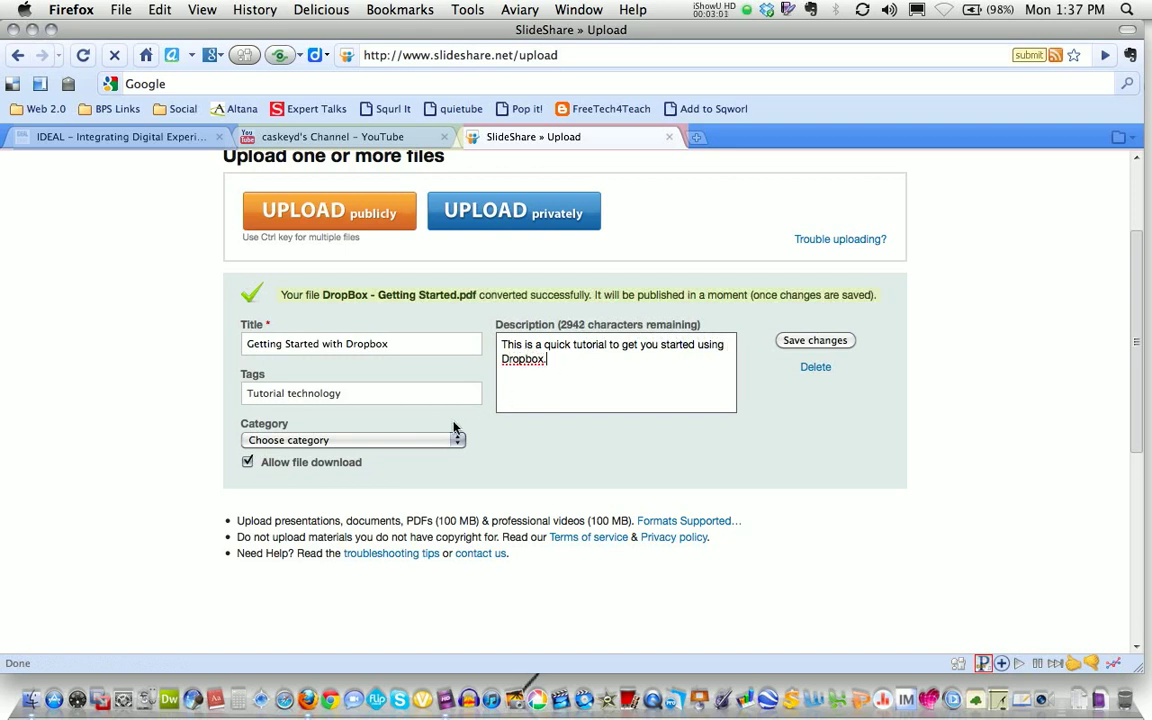
click(352, 440)
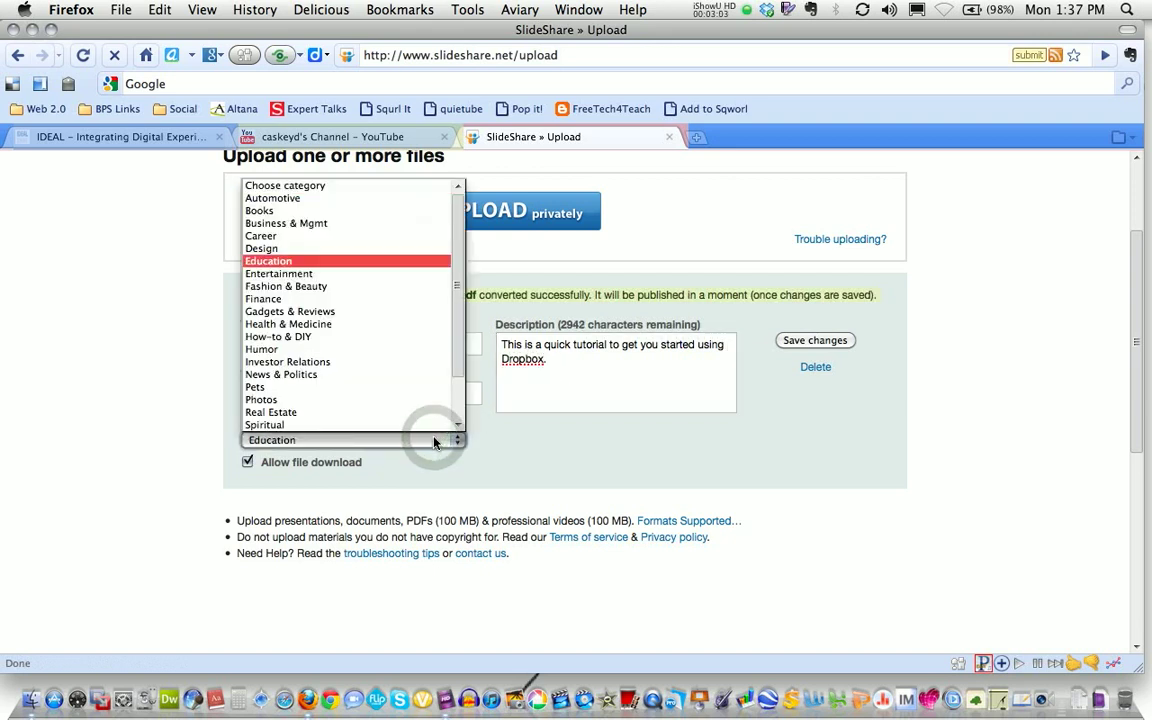
click(268, 260)
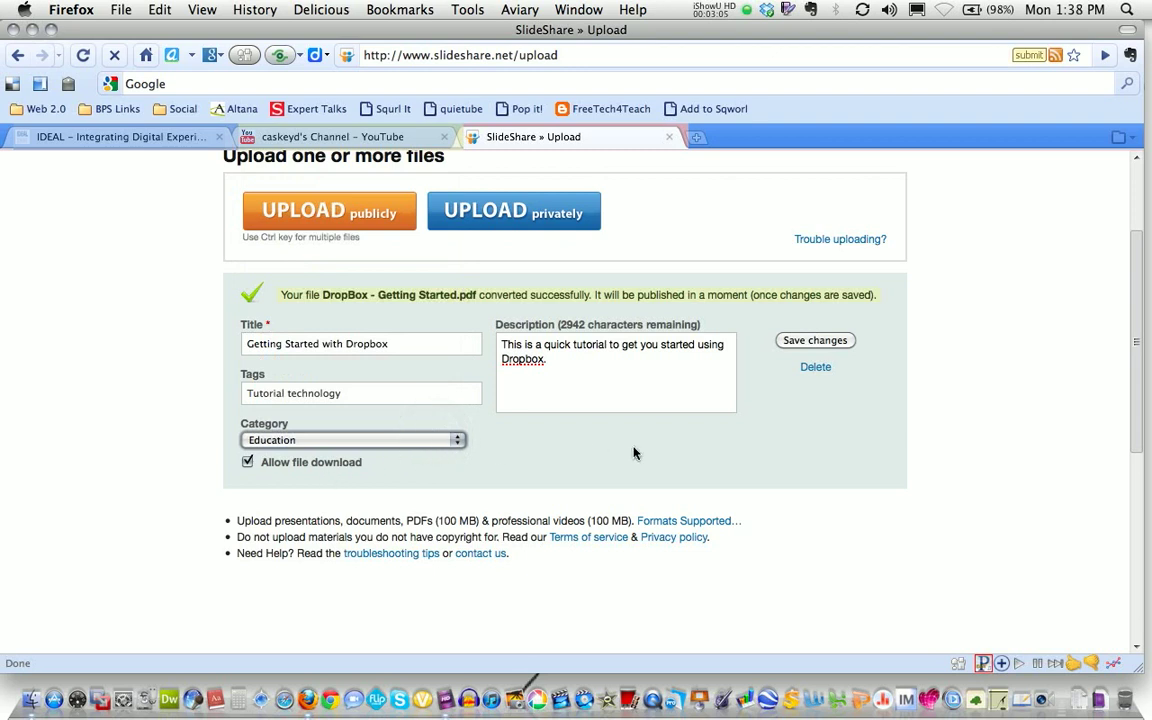
scroll(up, 3)
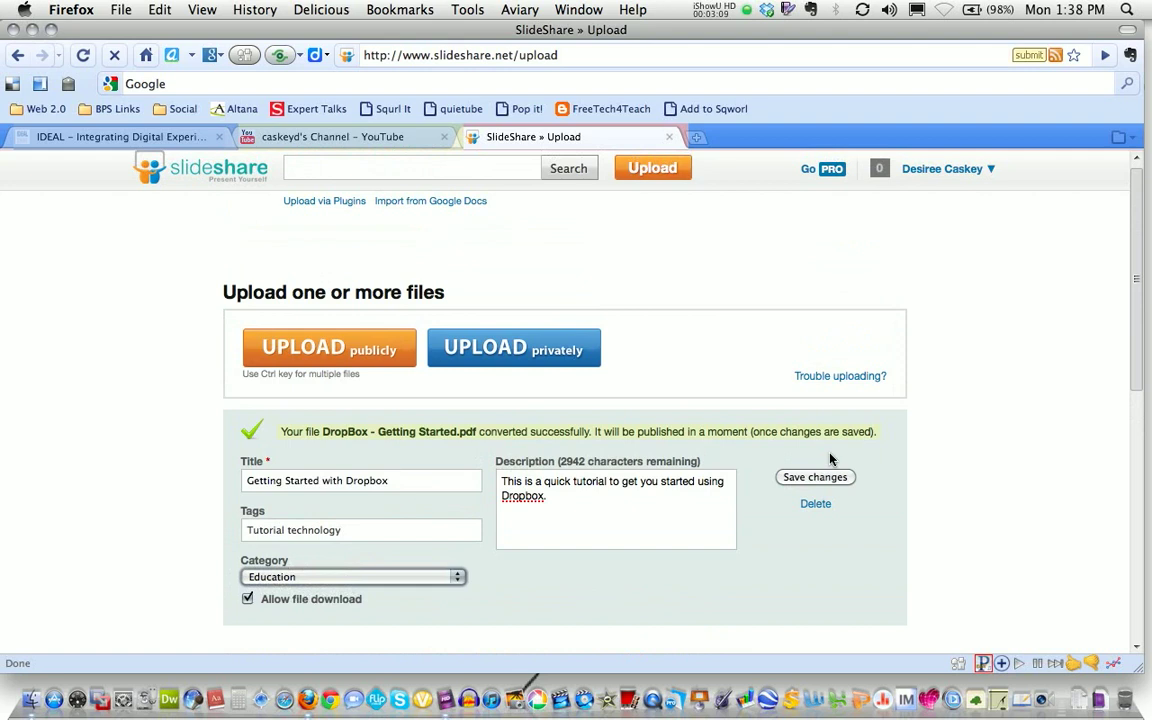
Save the title, tags, description and category so the presentation is published
click(816, 476)
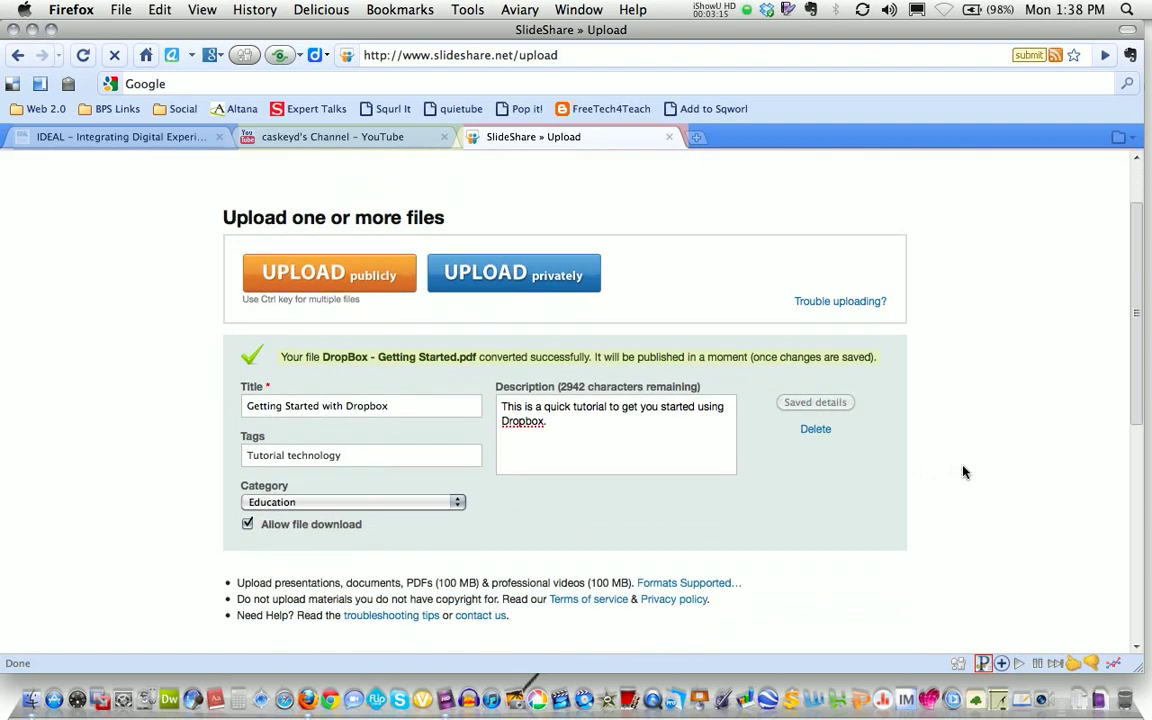
scroll(up, 3)
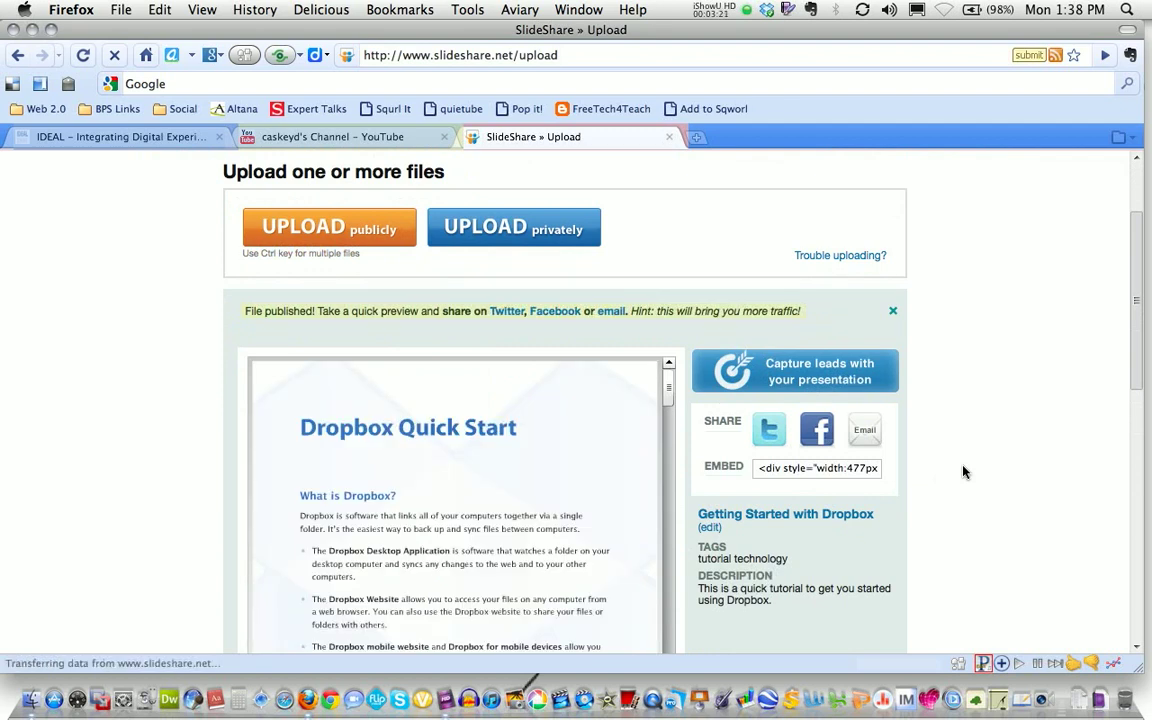
scroll(down, 3)
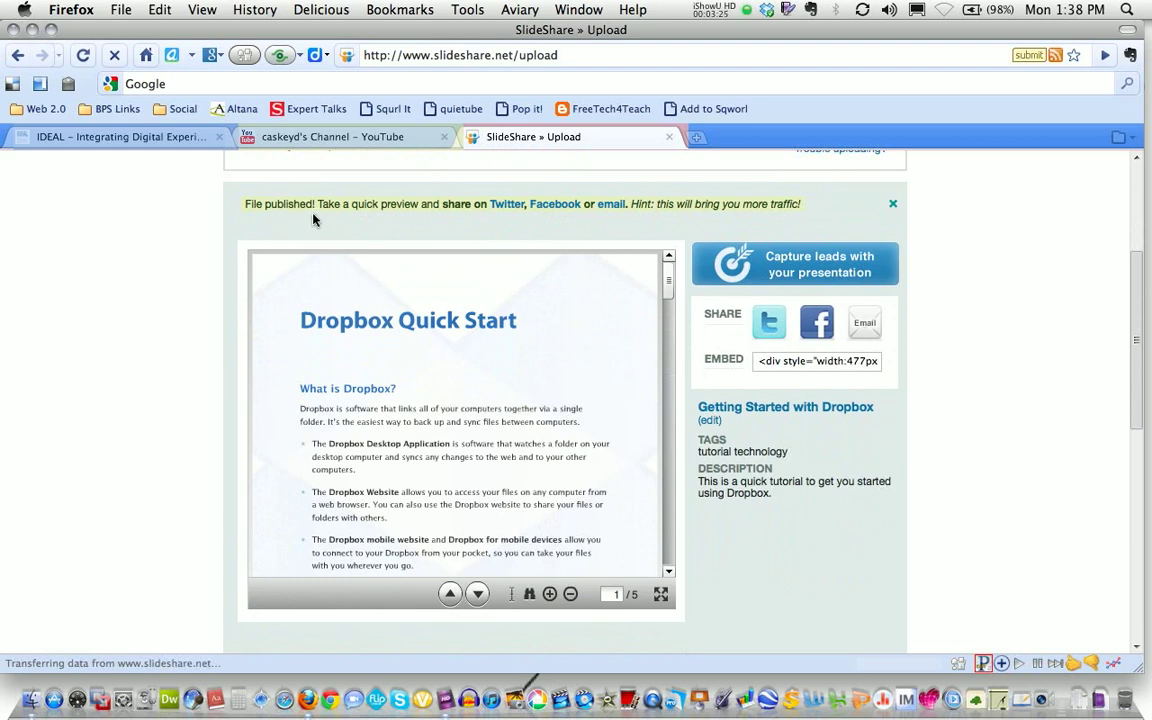
mouse_move(520, 222)
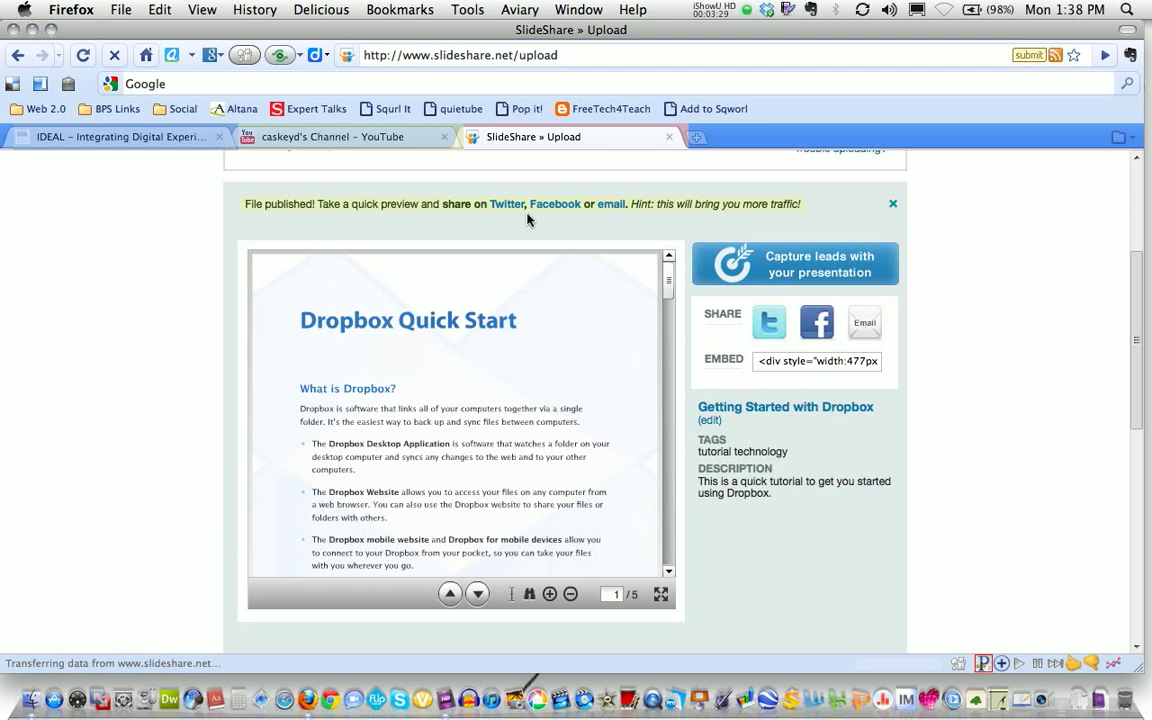
mouse_move(536, 296)
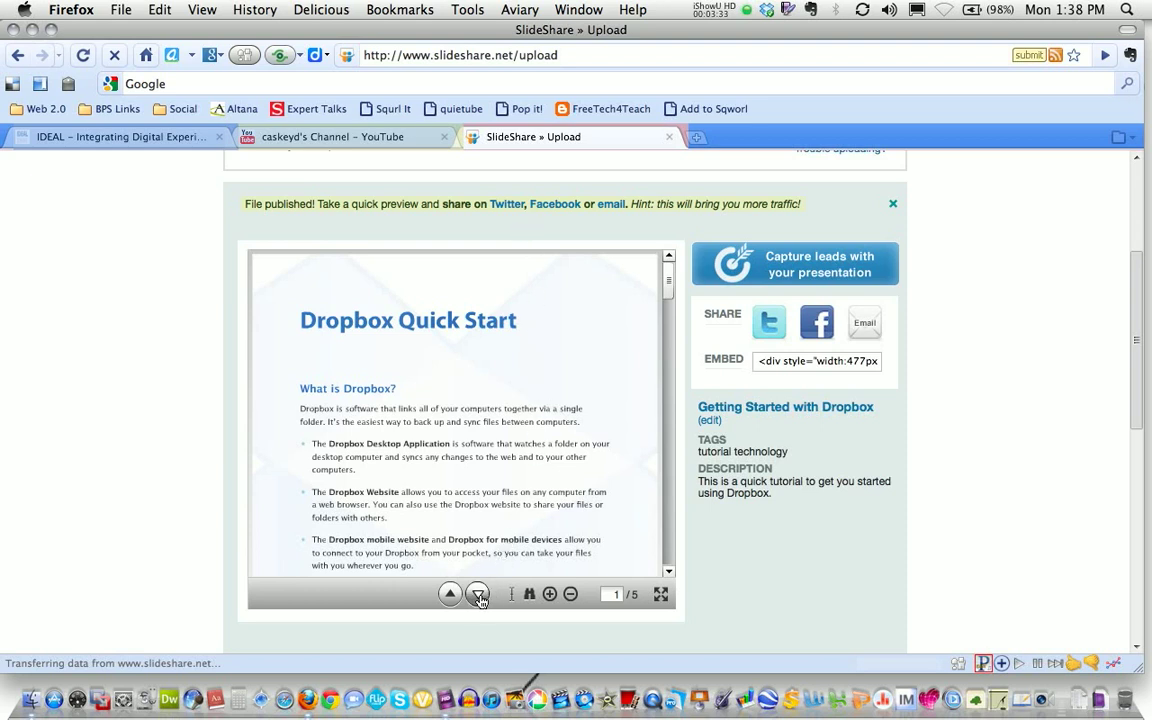
click(478, 592)
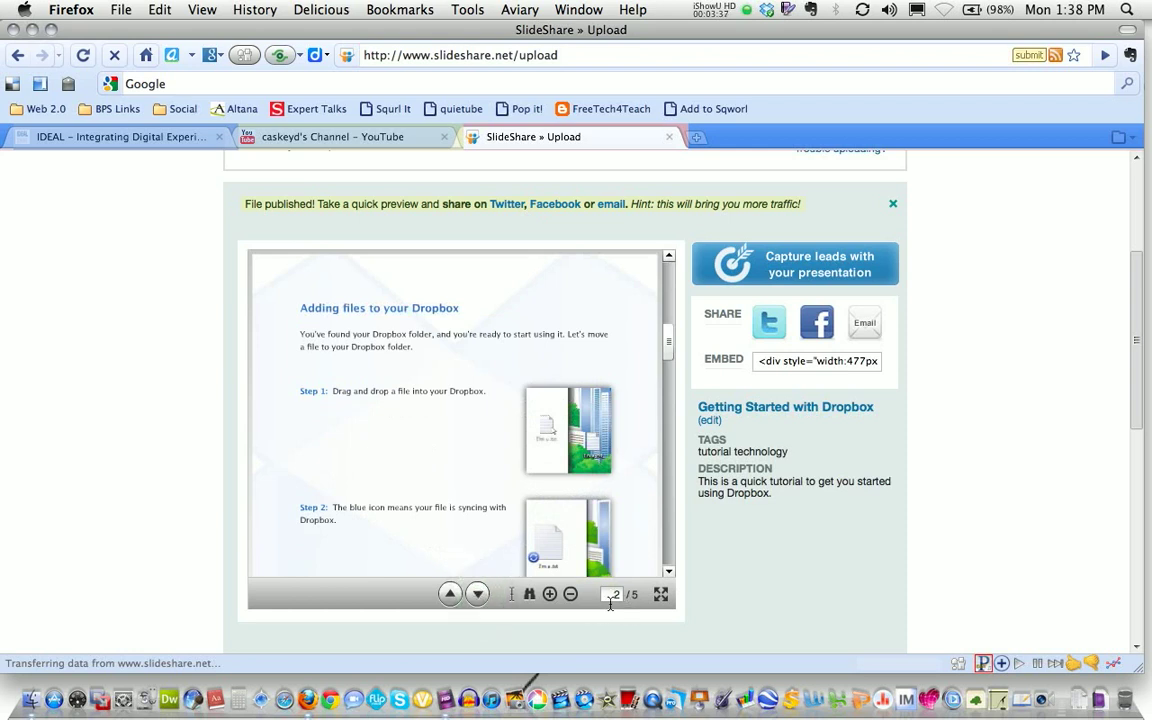
click(476, 594)
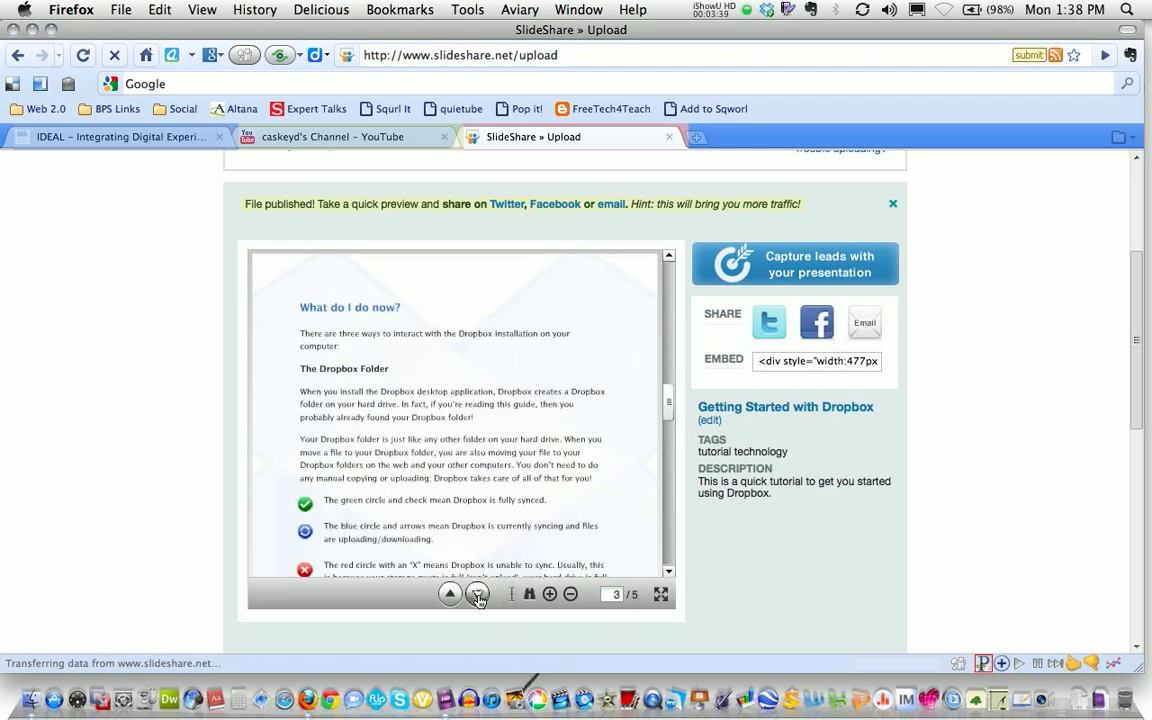
click(478, 592)
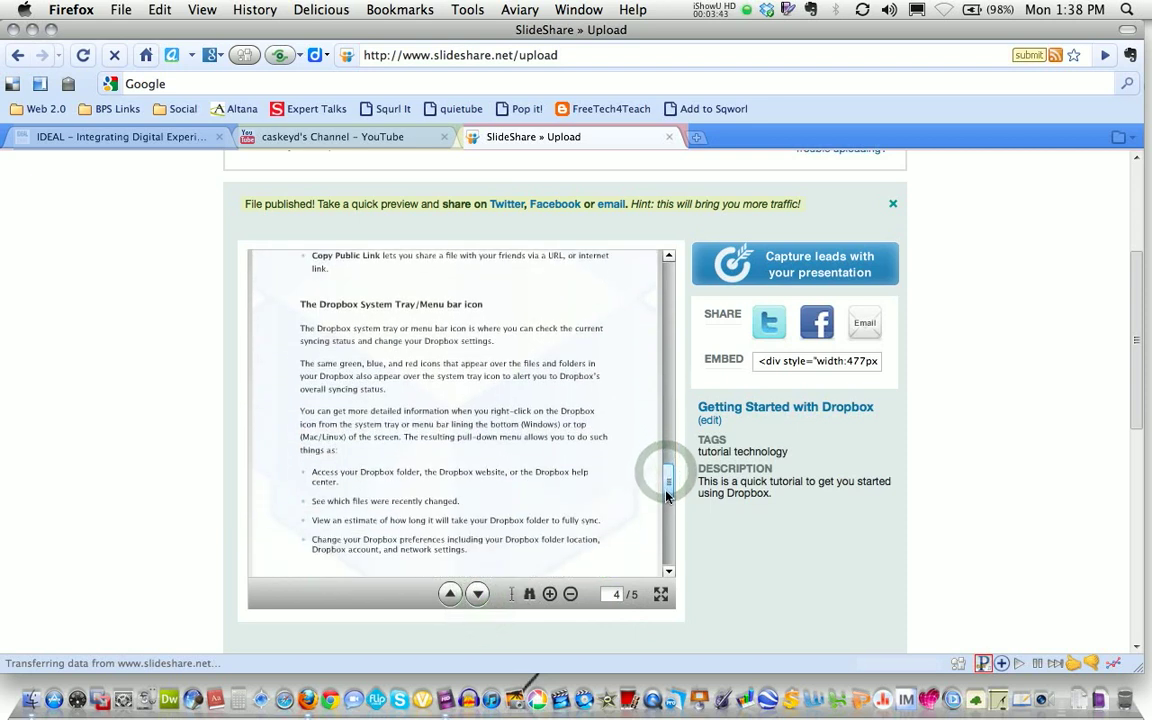
scroll(down, 3)
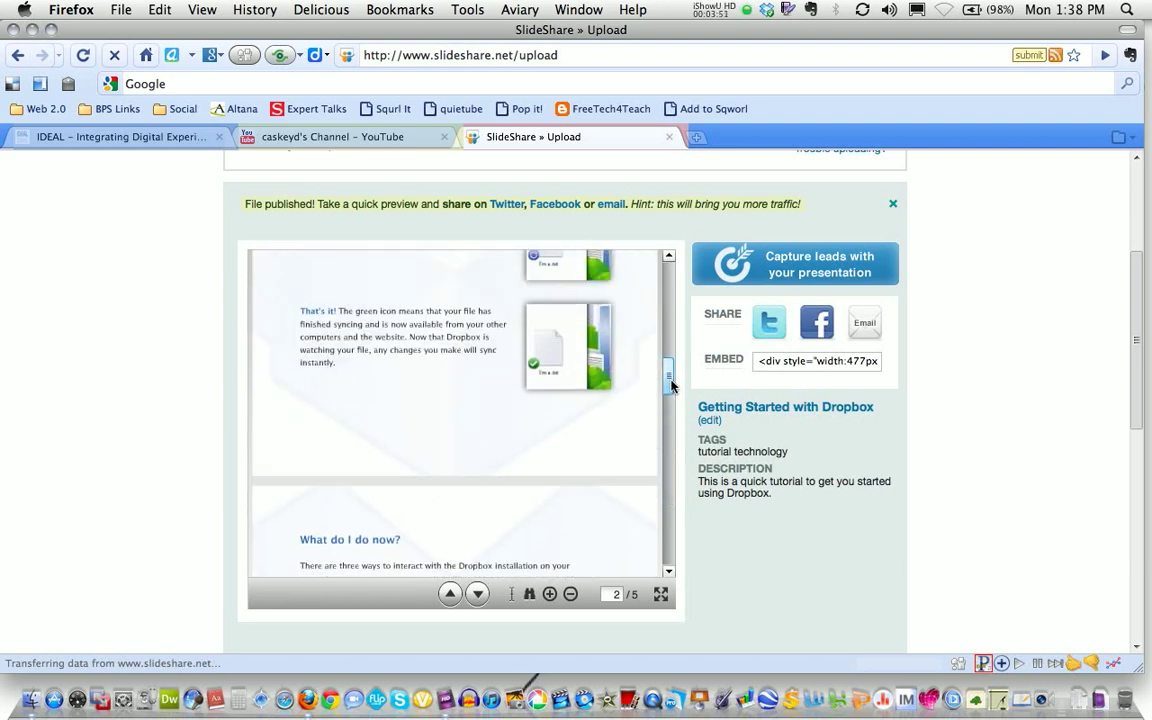
click(448, 592)
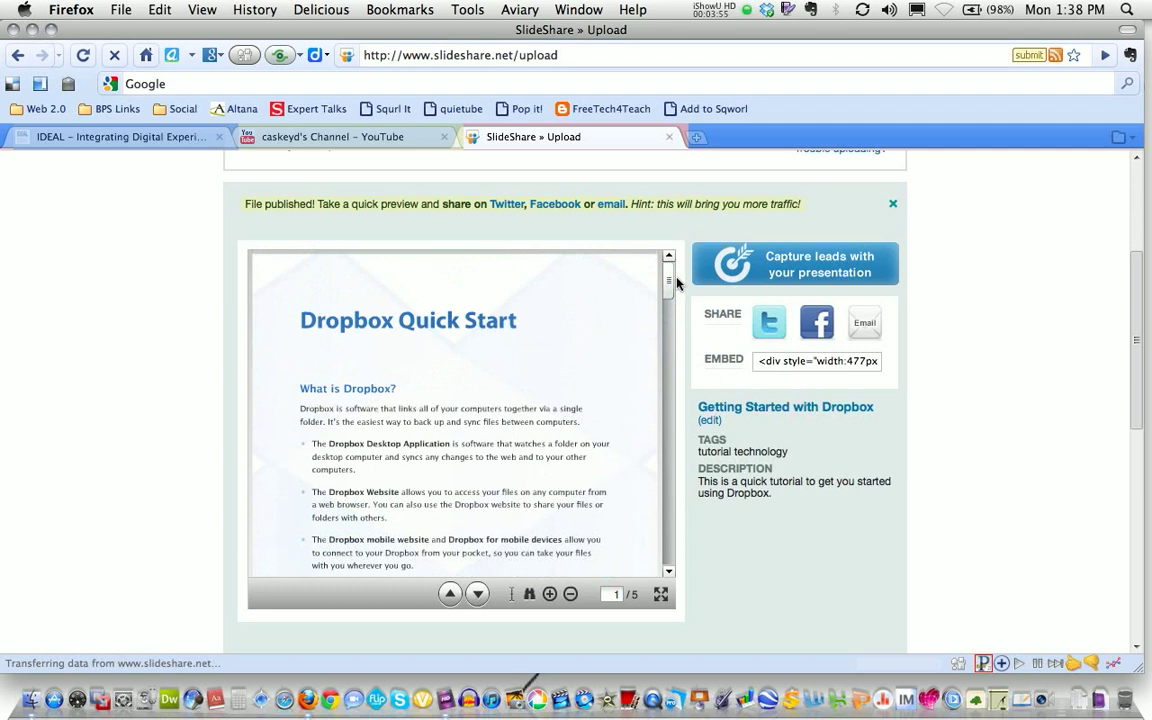
mouse_move(1048, 312)
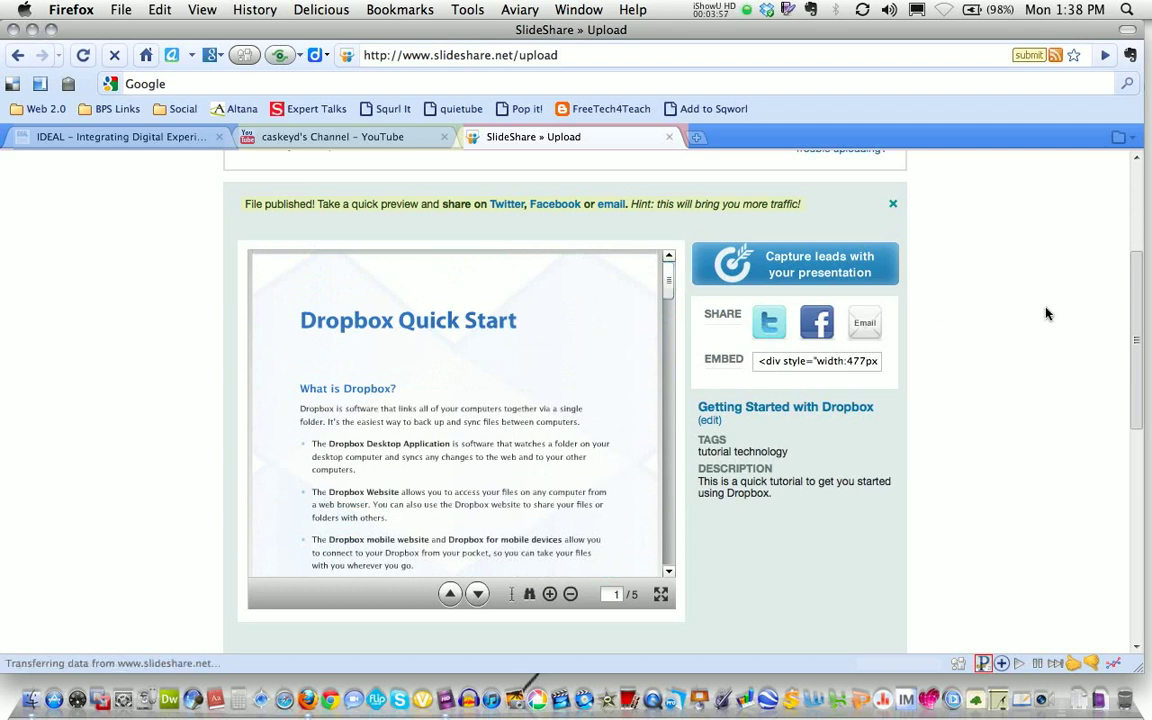